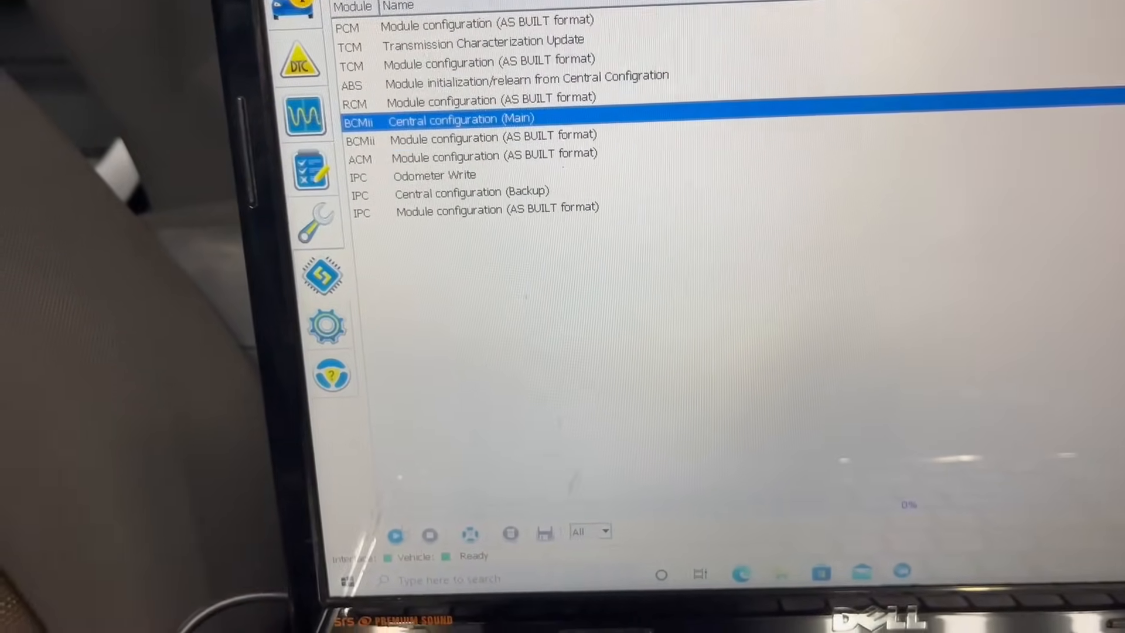
# Run BCMii Central configuration (Main), confirming the HS CAN switch and SBL warning
pyautogui.click(394, 534)
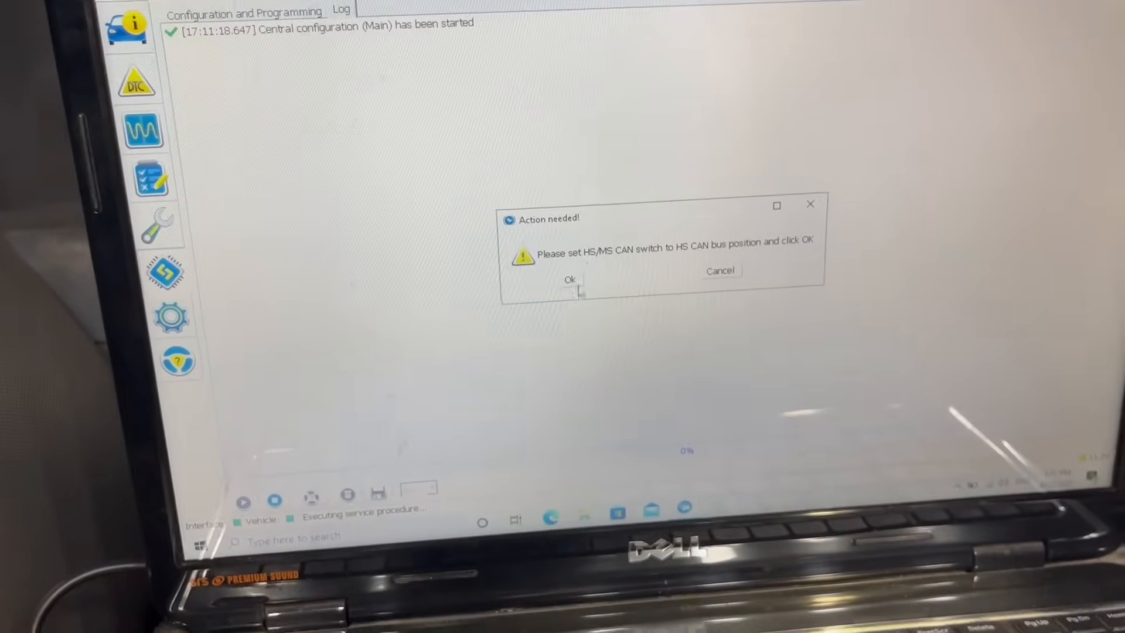
pyautogui.click(570, 279)
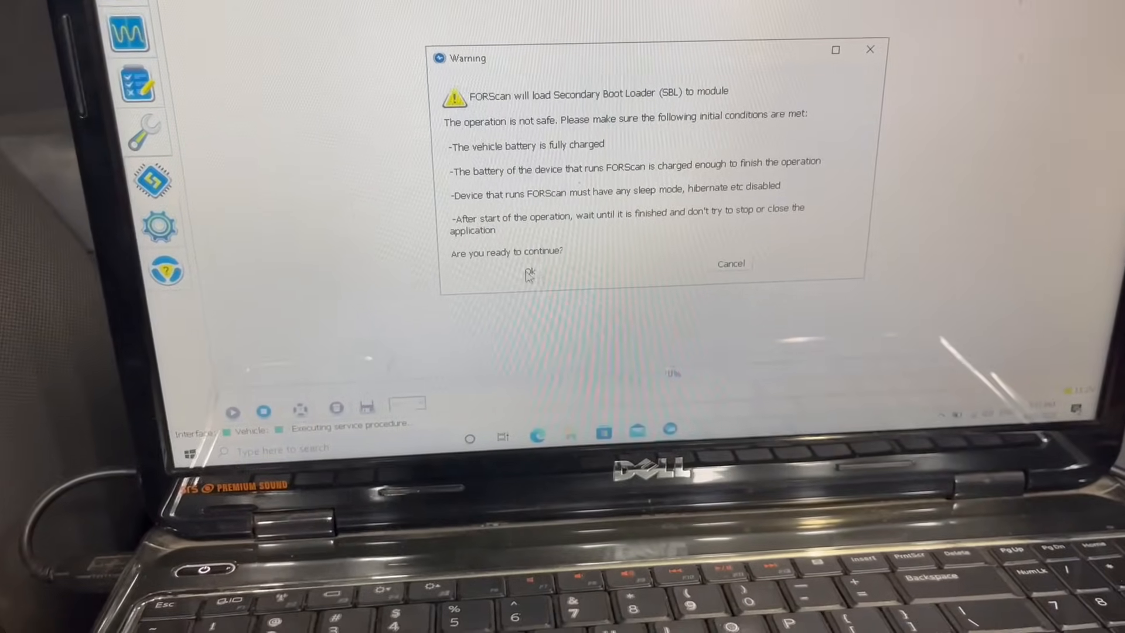
pyautogui.click(528, 273)
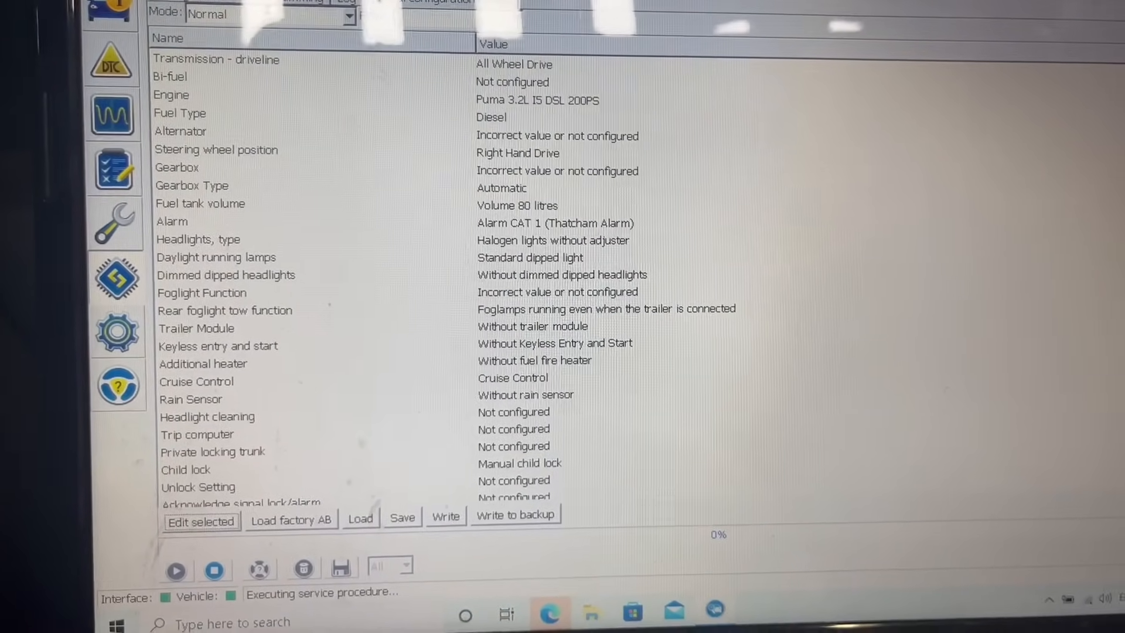
# Scroll to Tire circumference and open its value list (2330 mm selected)
pyautogui.scroll(-3)
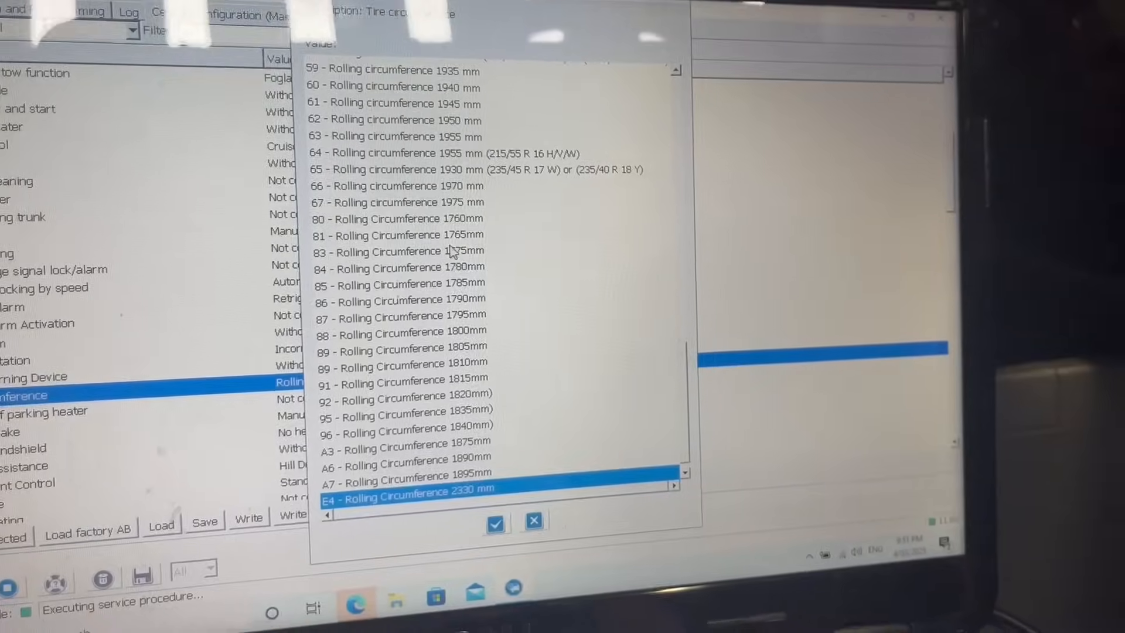
# Keep the 2330 mm tire circumference and set Automatic Lights to 01 - Without automatic lights
pyautogui.click(452, 247)
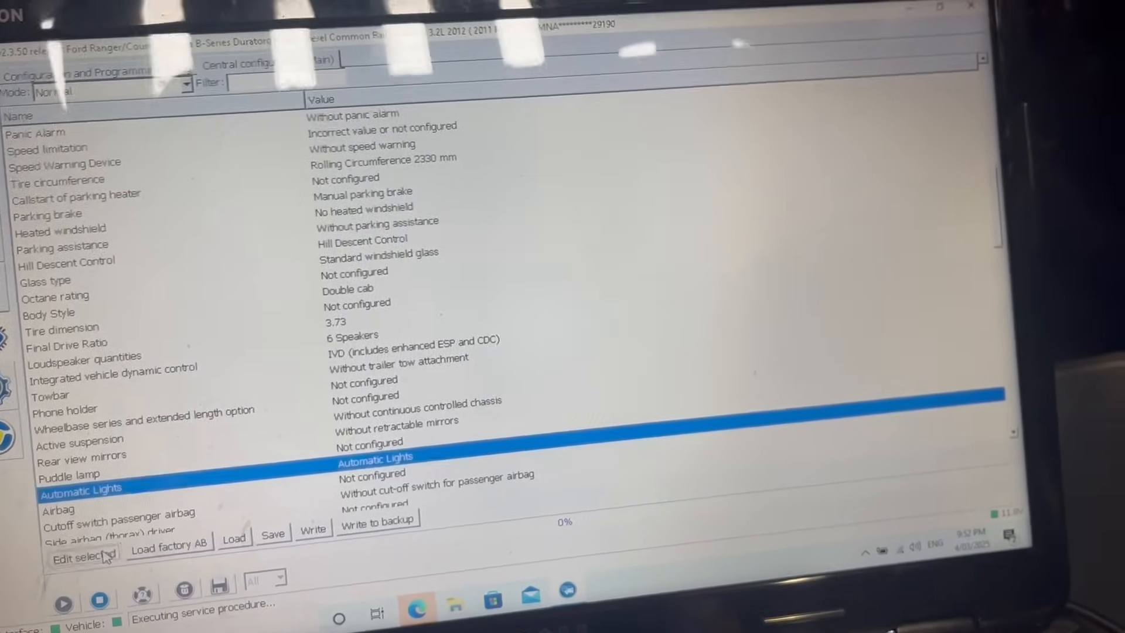
pyautogui.click(80, 539)
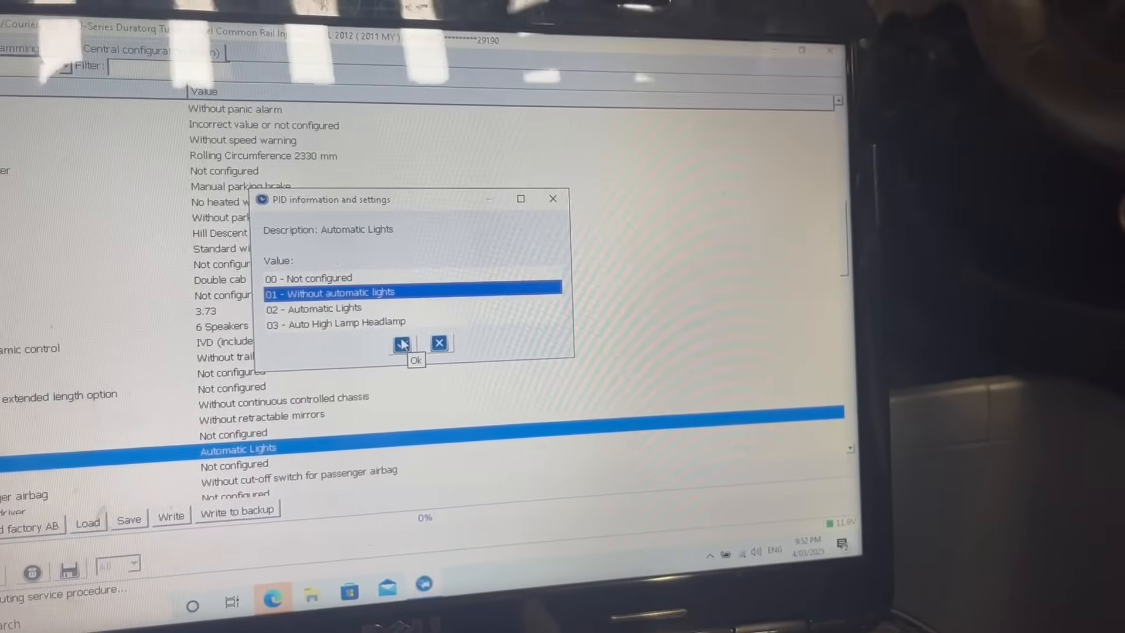
pyautogui.click(402, 342)
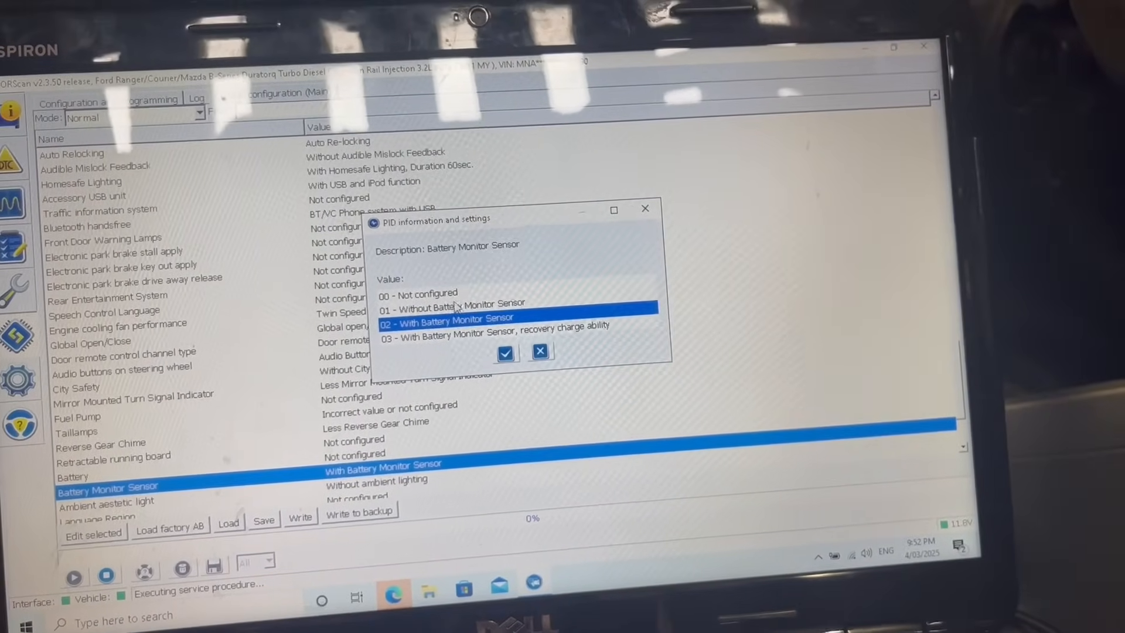
# Set Battery Monitor Sensor to 01 - Without Battery Monitor Sensor and start saving the configuration
pyautogui.click(460, 308)
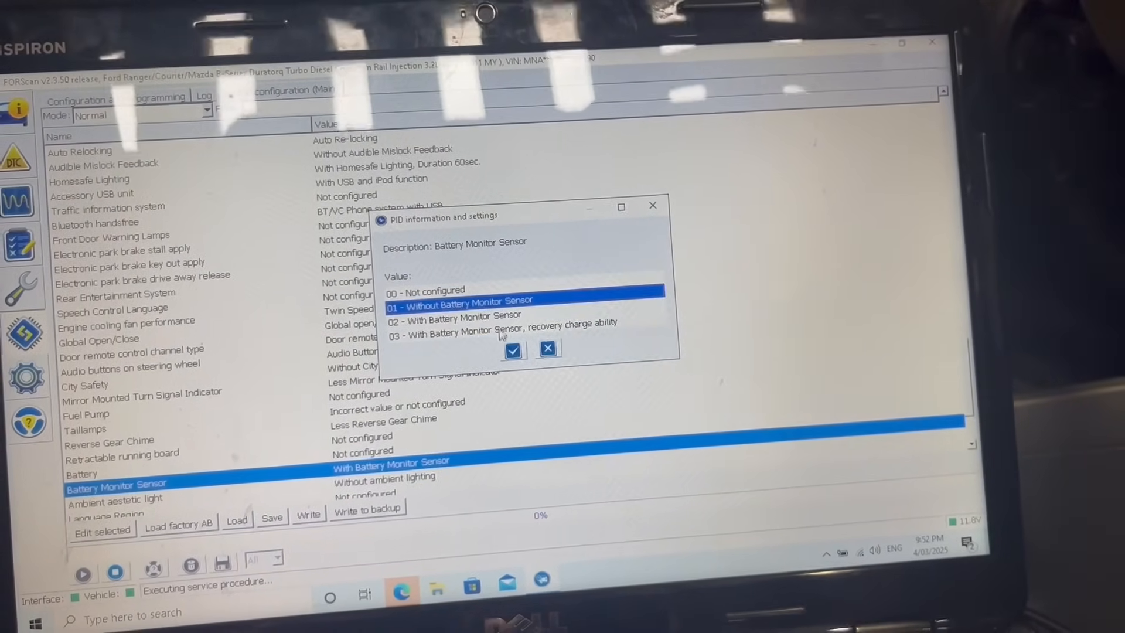
pyautogui.click(513, 351)
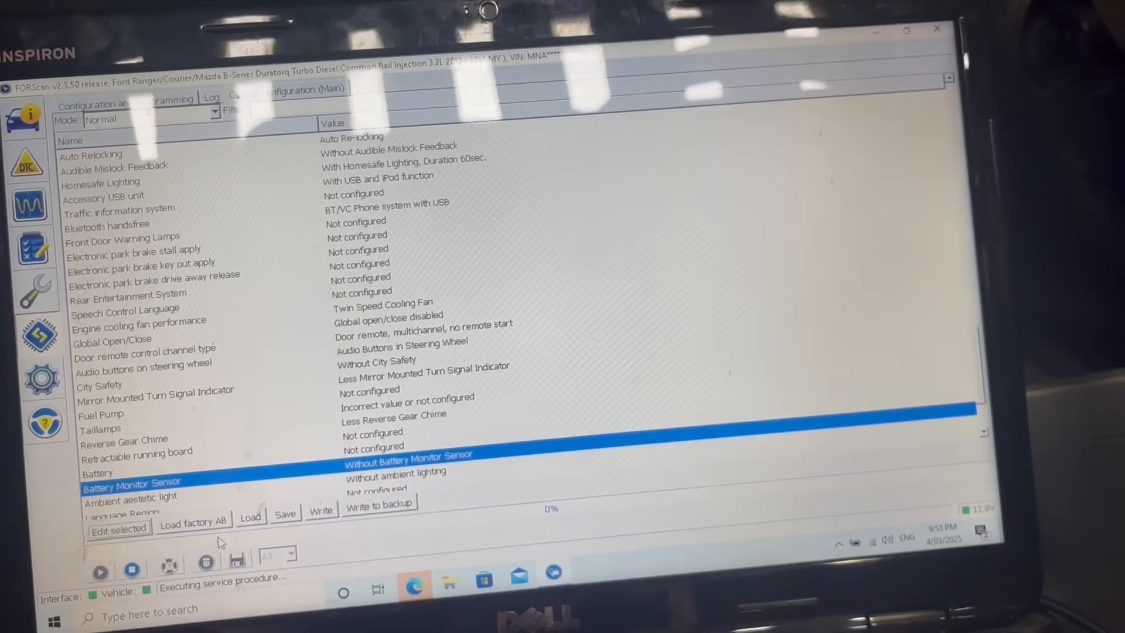
pyautogui.click(285, 514)
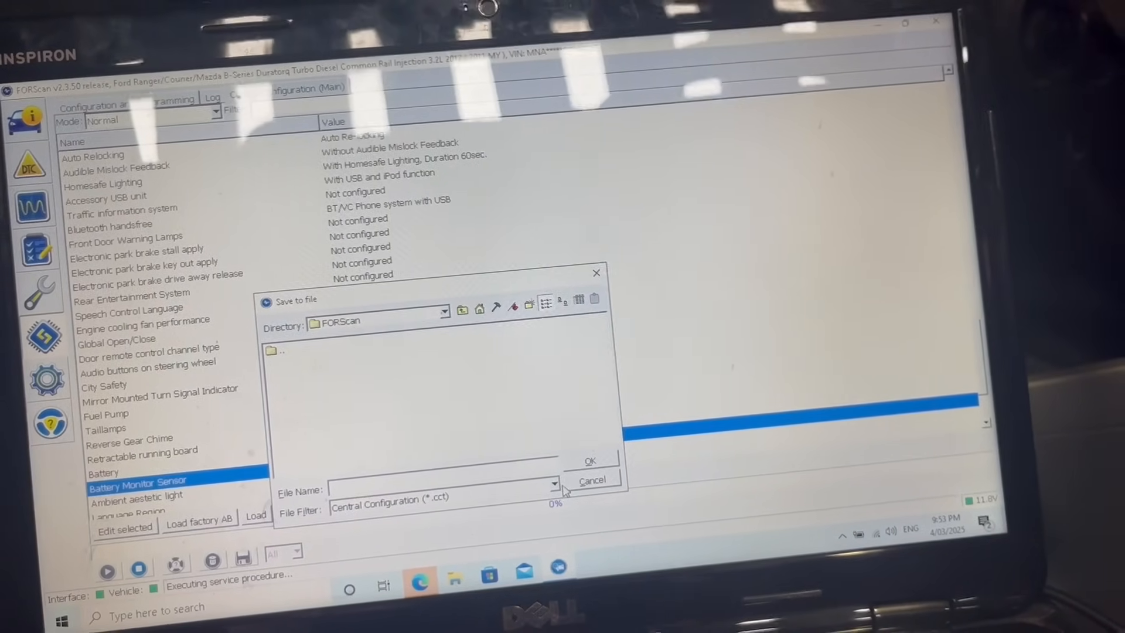
# Cancel the file save and start writing the changes to the module
pyautogui.click(592, 479)
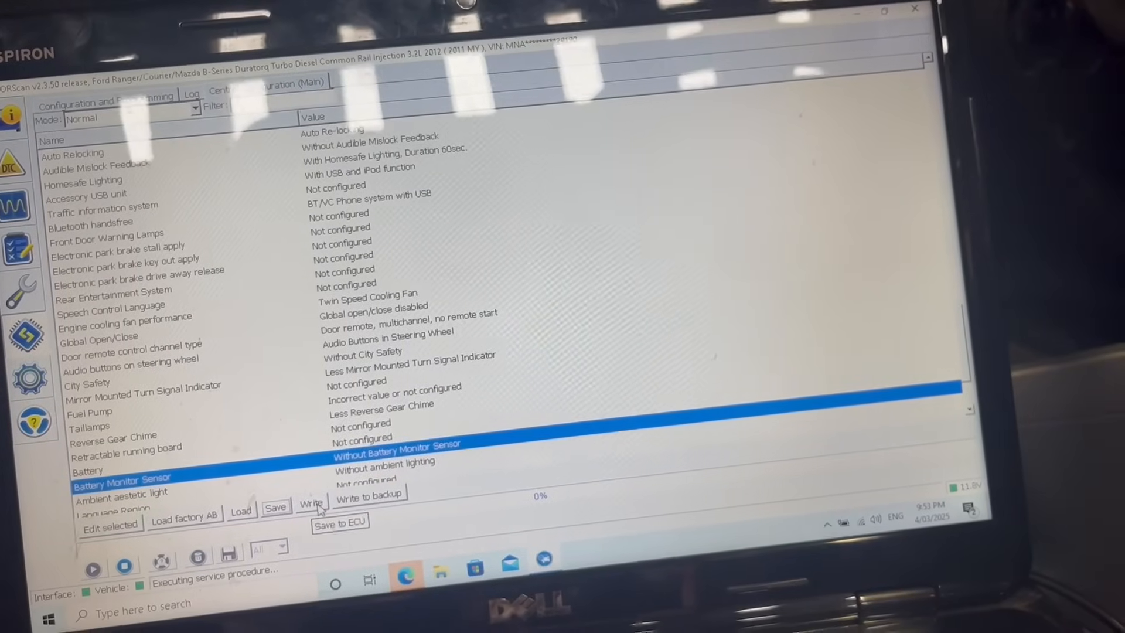
pyautogui.click(311, 499)
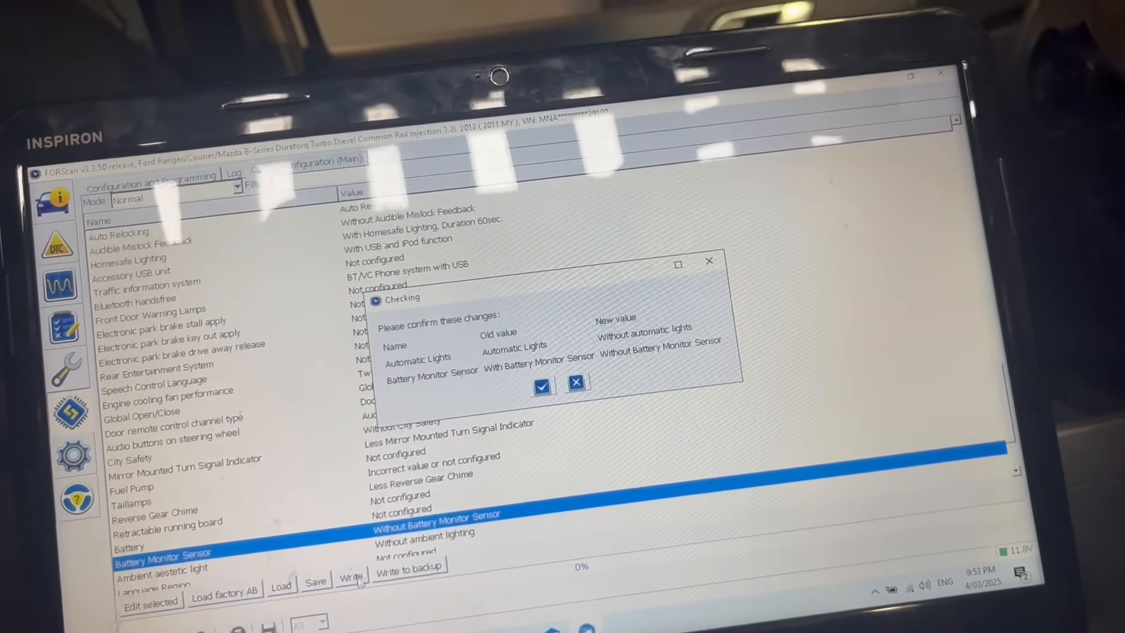
# Confirm the Automatic Lights and Battery Monitor changes, acknowledge ignition and success prompts
pyautogui.click(543, 384)
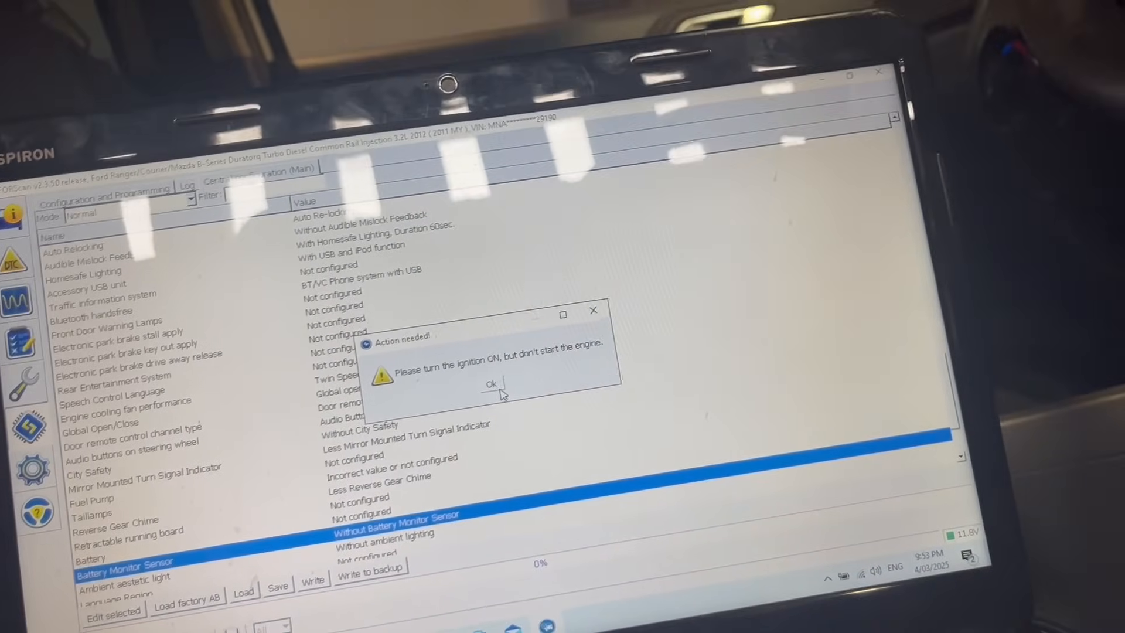
pyautogui.click(490, 384)
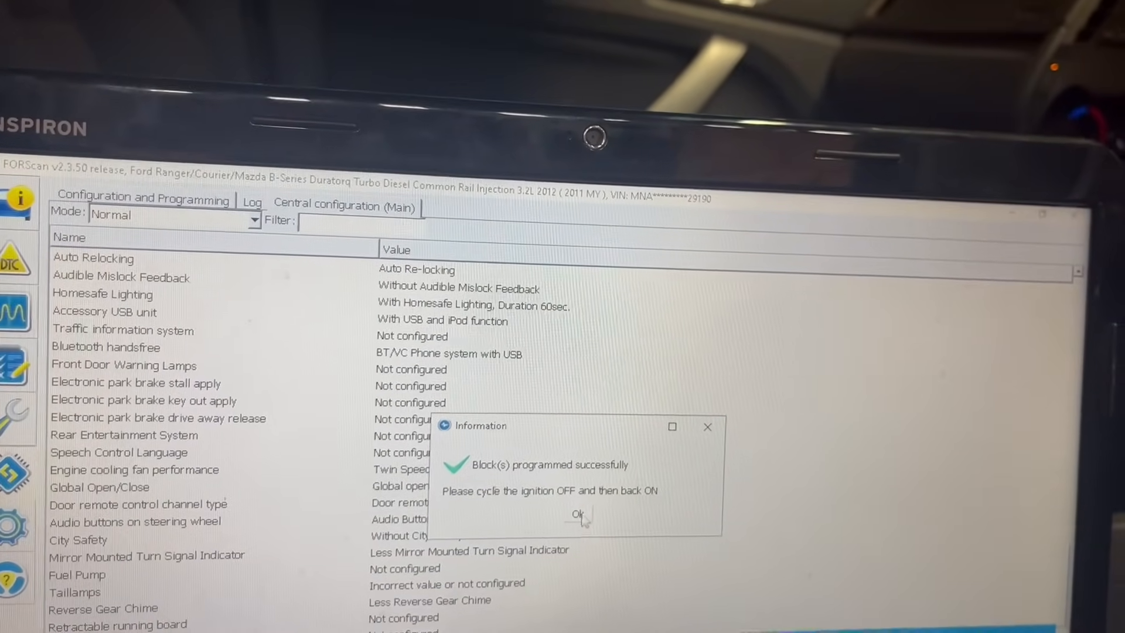
pyautogui.click(578, 513)
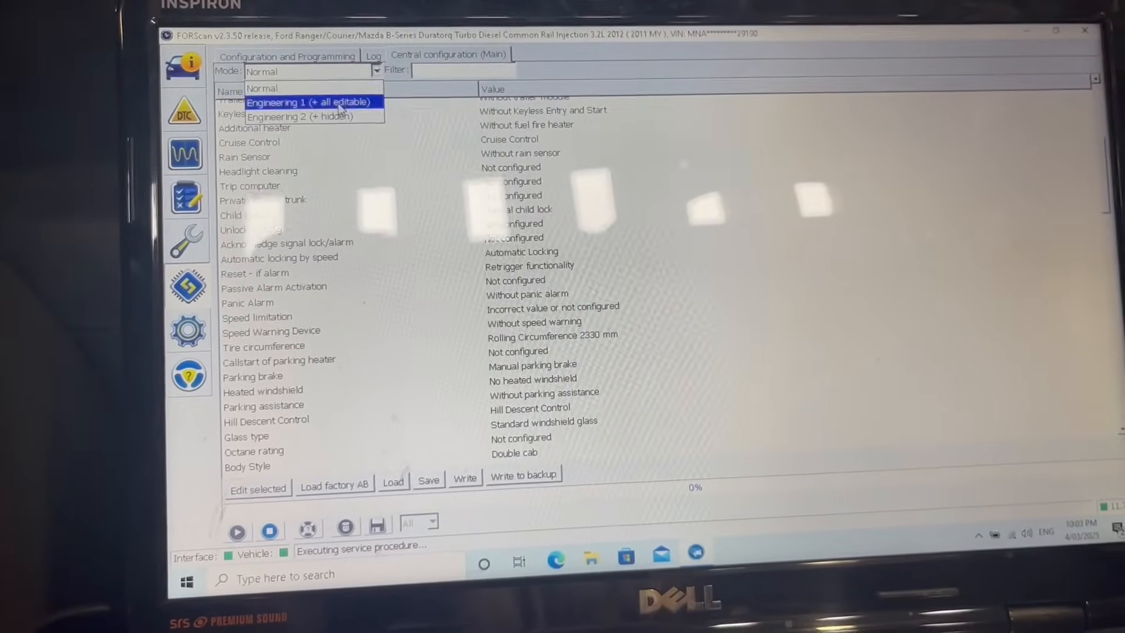
# In Engineering 1 mode, set Automatic locking by speed to Without automatic locking; open Speed limitation
pyautogui.click(309, 102)
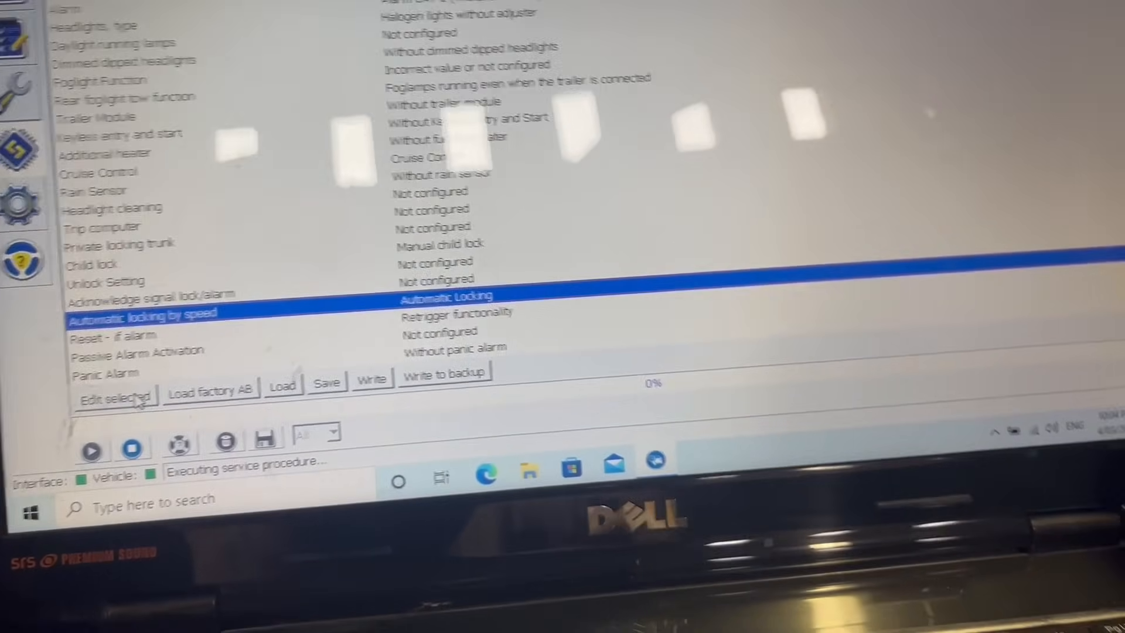
pyautogui.click(116, 399)
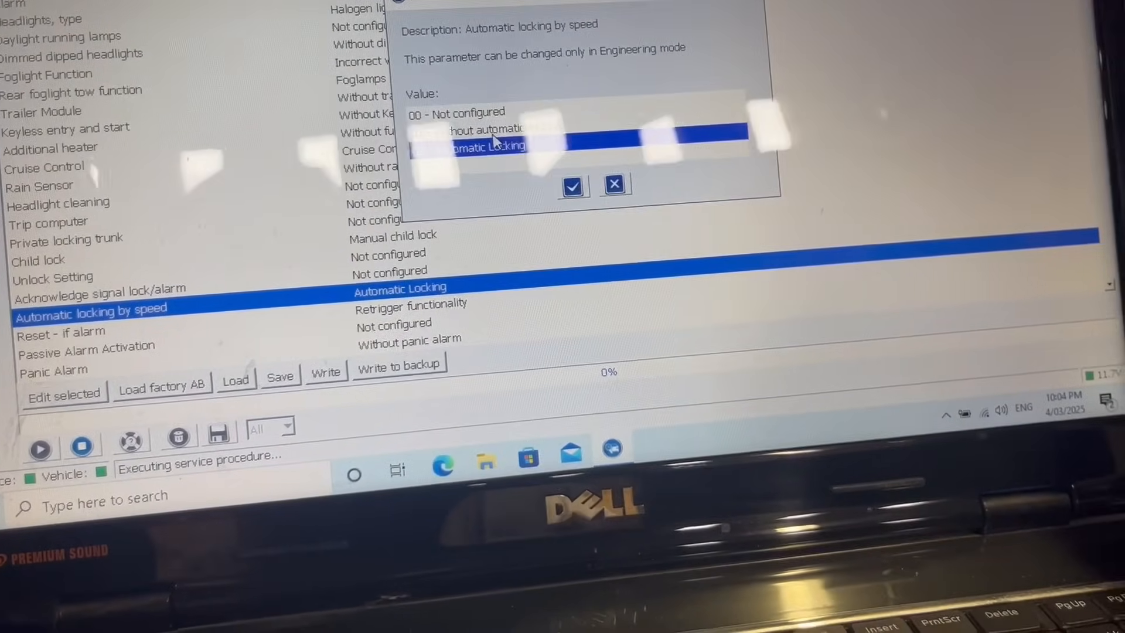
pyautogui.click(572, 185)
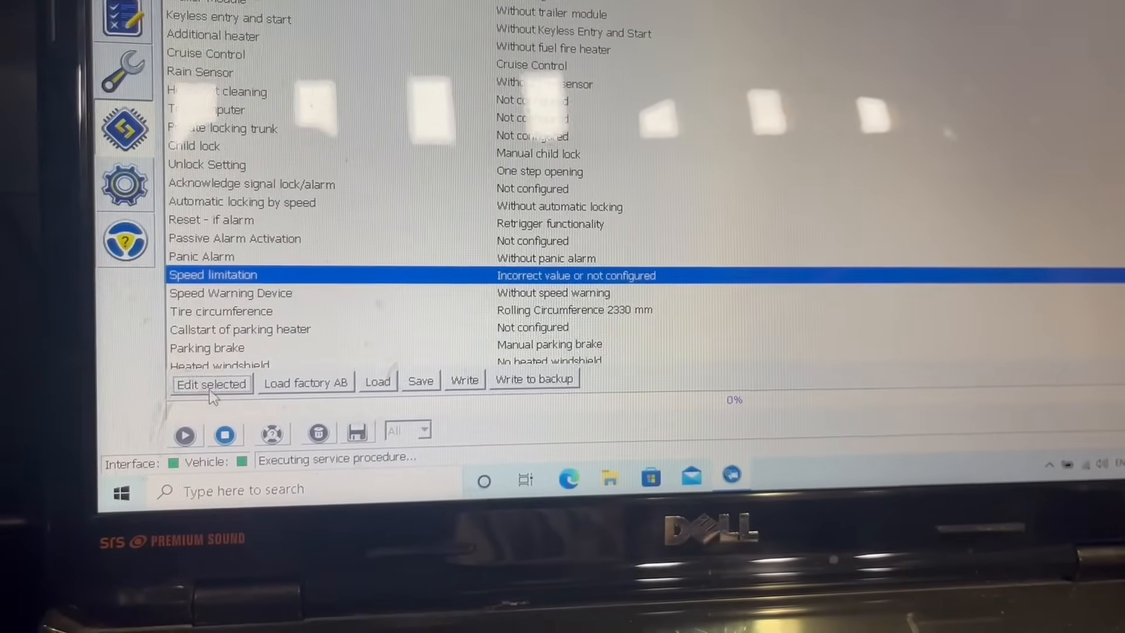
pyautogui.click(210, 383)
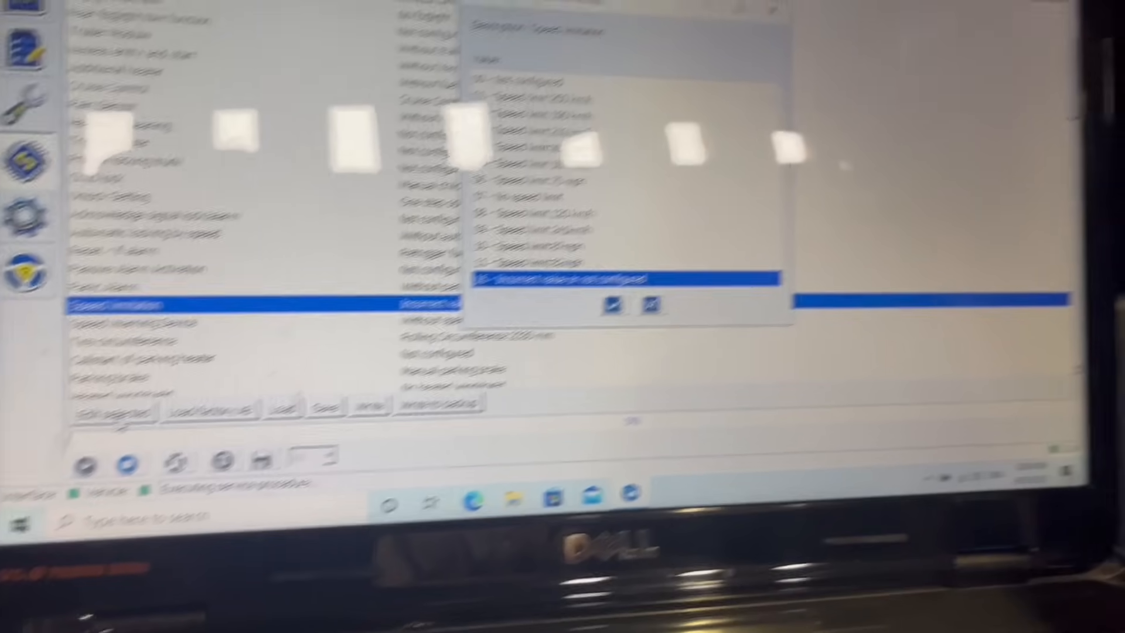